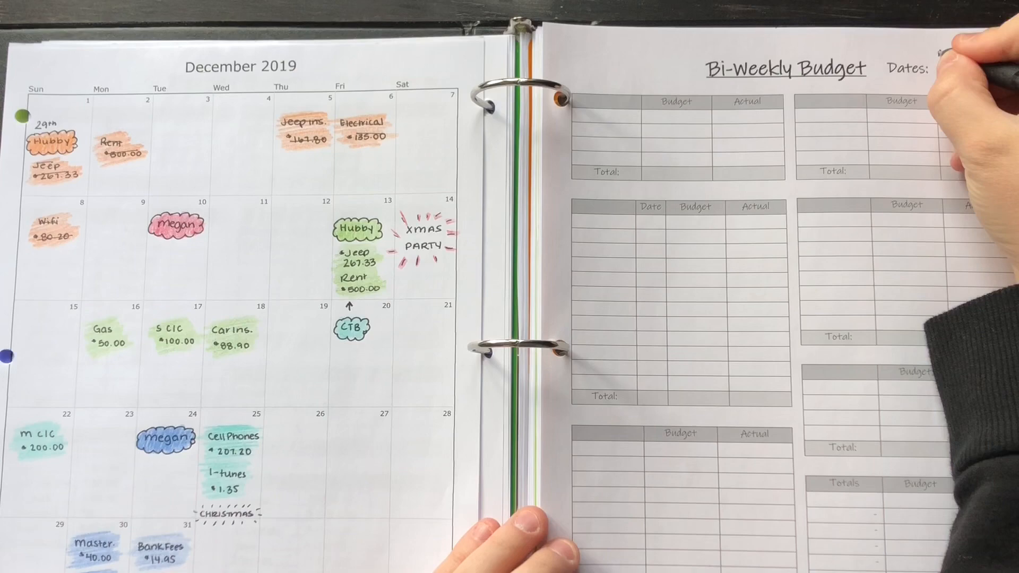
# Date the bi-weekly page 29-12 and start the Income and Rent entries.
pyautogui.write('29-12')
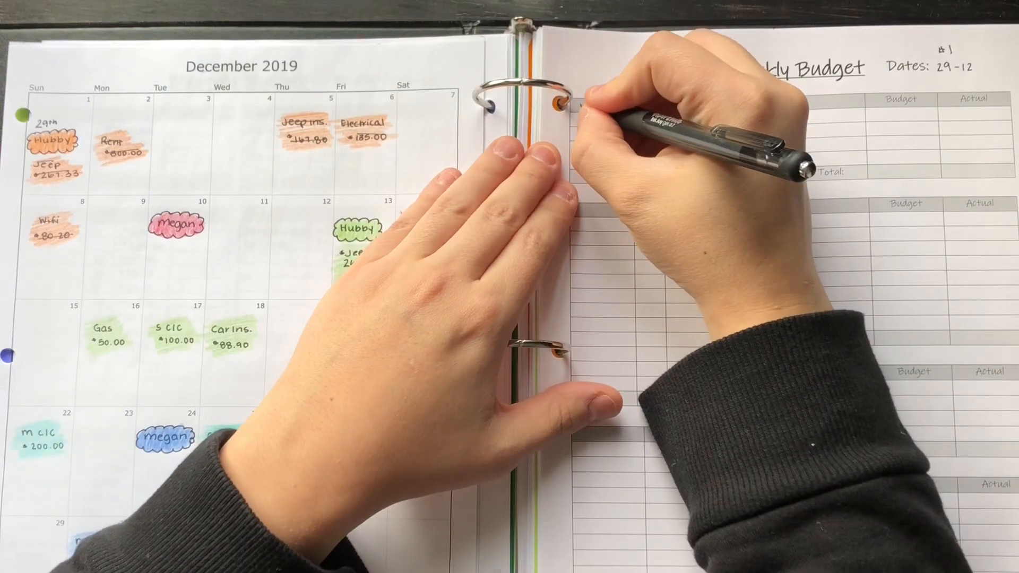
pyautogui.write('Income')
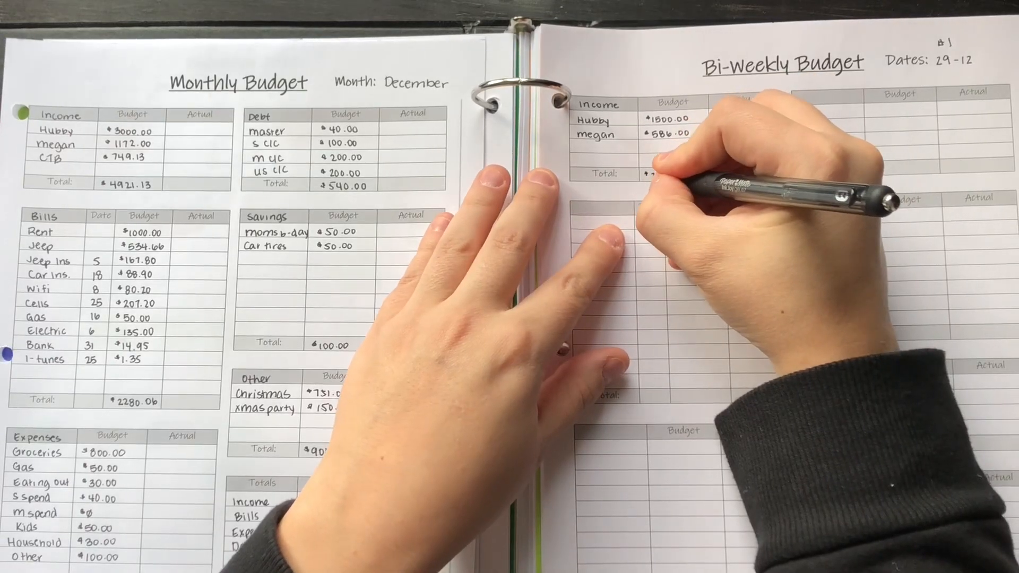
pyautogui.click(656, 174)
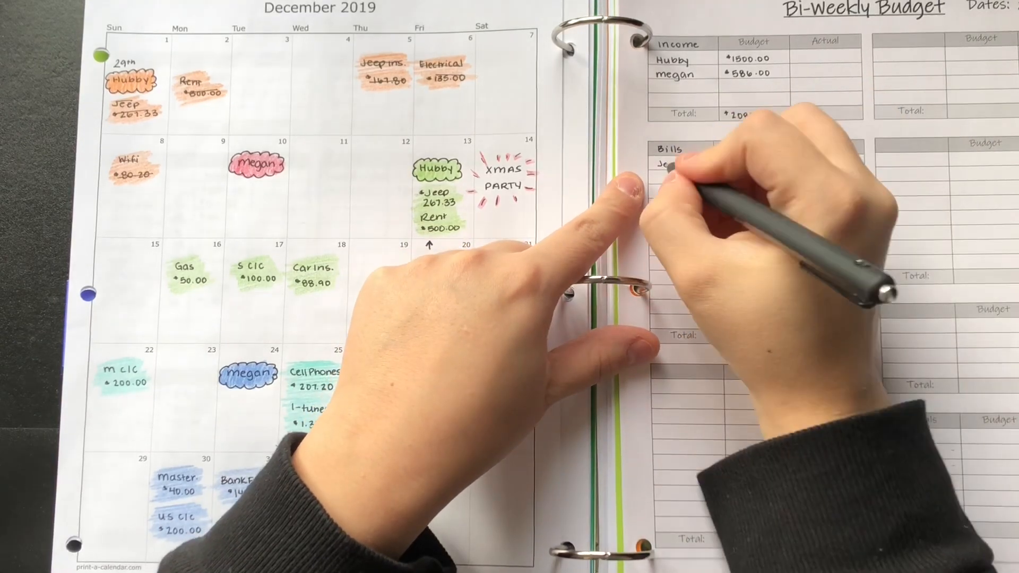
pyautogui.write('Rent')
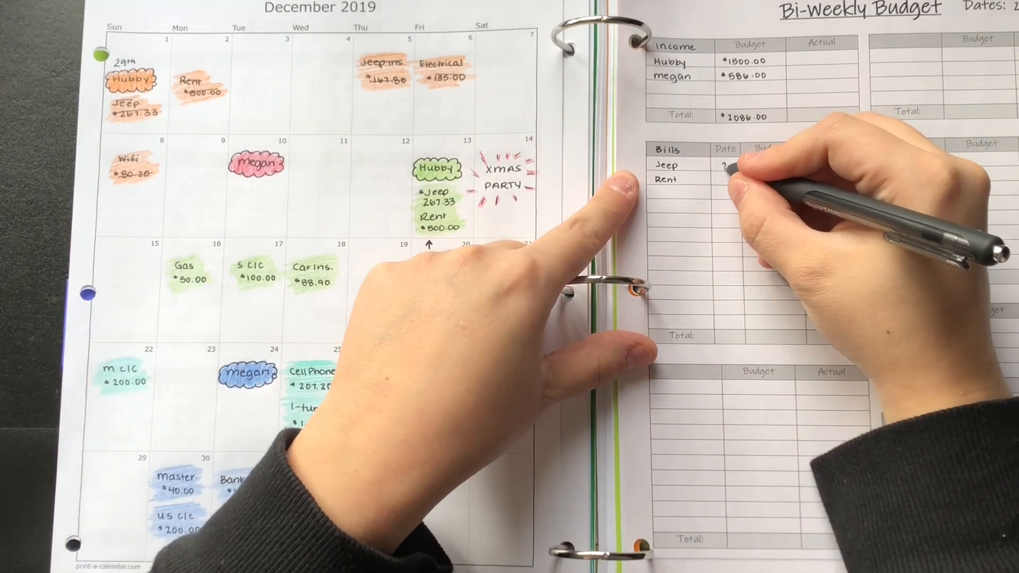
pyautogui.write('29')
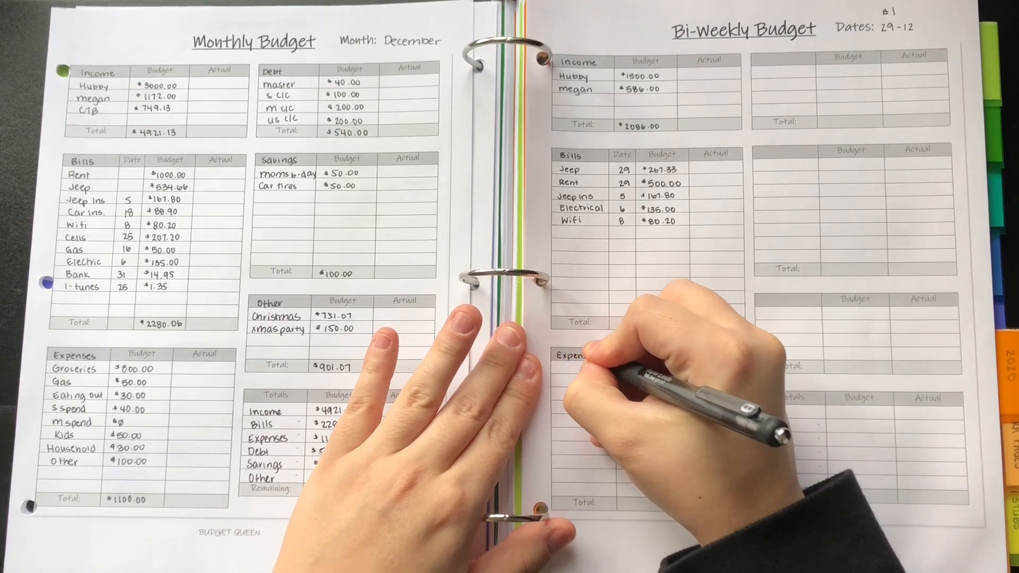
# Write the Bills total $1150.33 and expense amounts $15.00 and $400.00.
pyautogui.write('$1150.33')
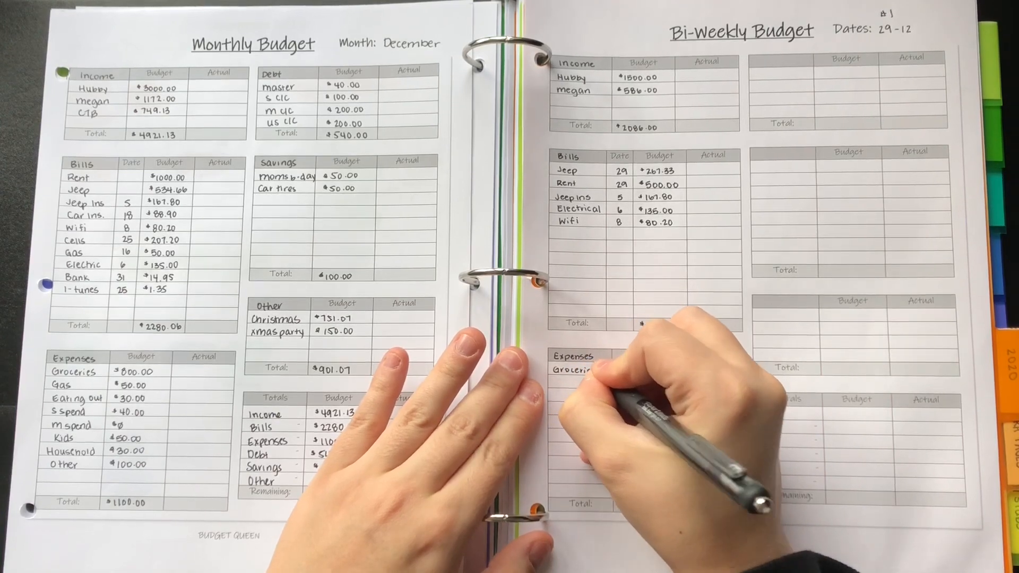
pyautogui.write('1150.33')
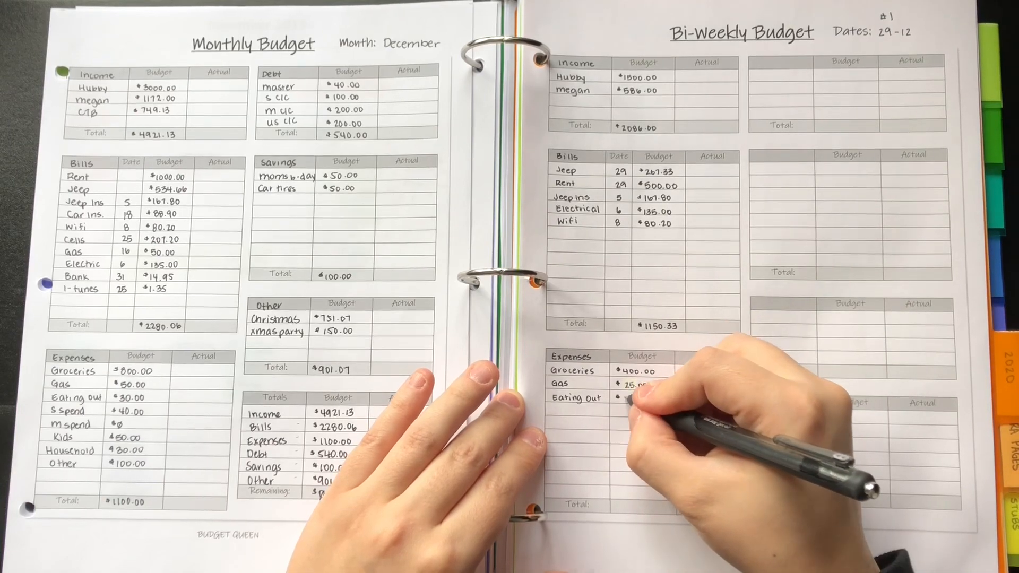
pyautogui.write('15.00')
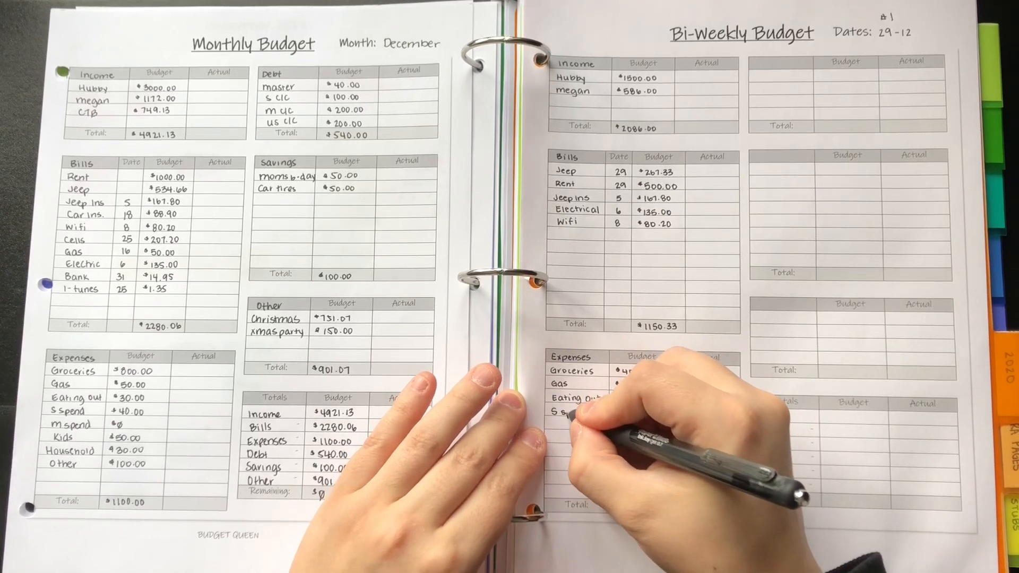
pyautogui.write('400.00')
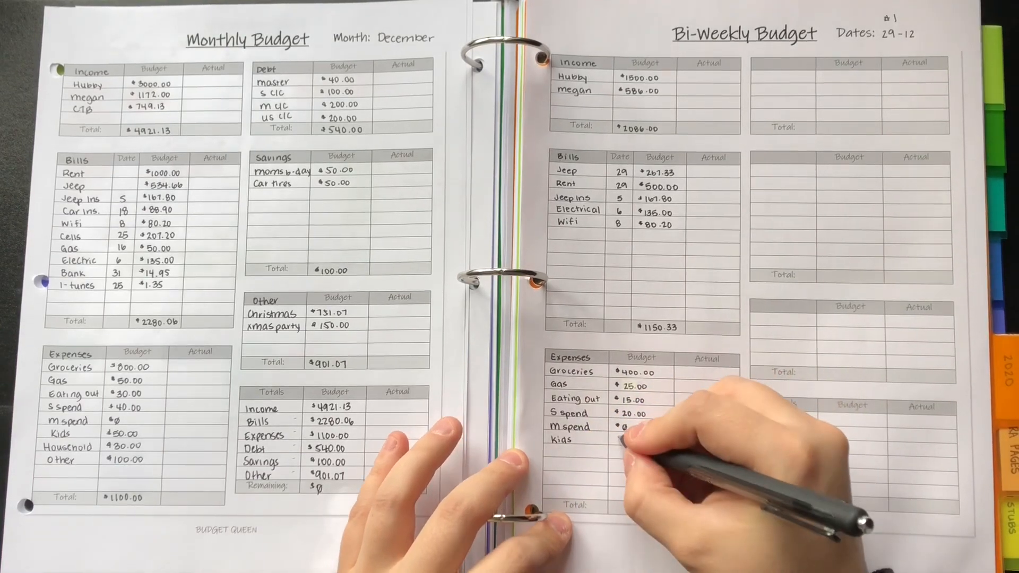
# Add $25.00, Household $15.00 and Other $50.00, then write the Expenses total.
pyautogui.write('25')
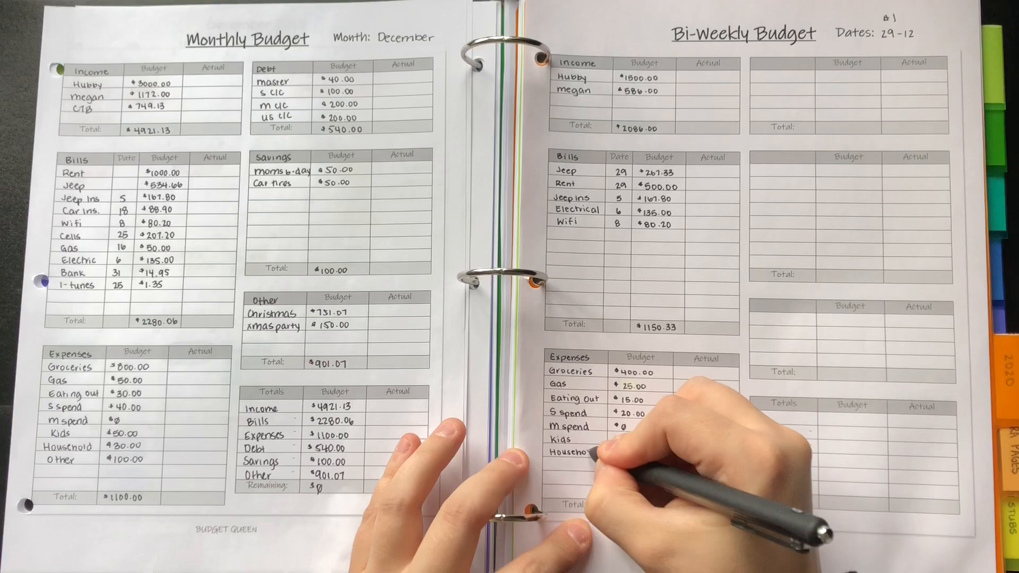
pyautogui.write('$25.00')
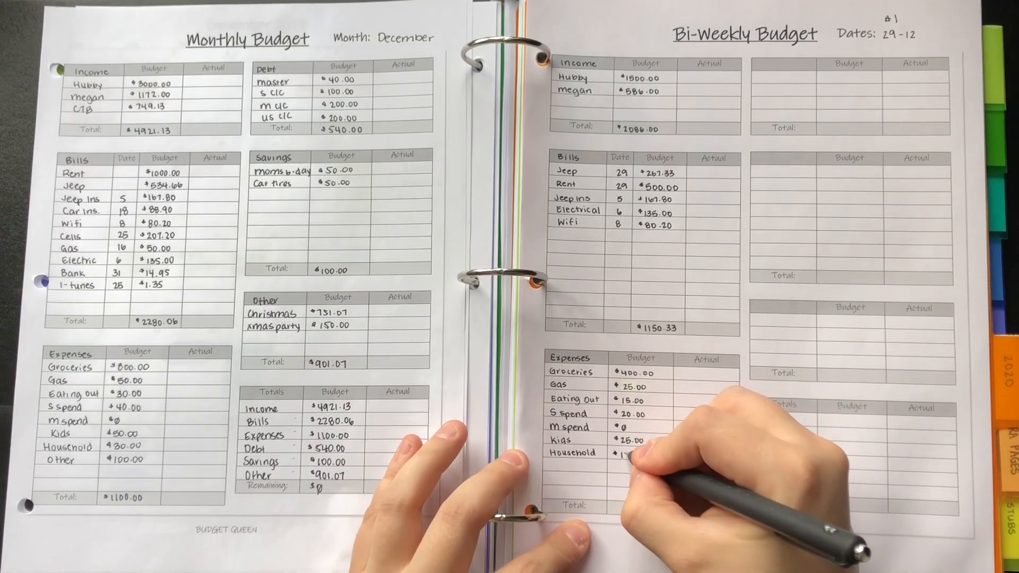
pyautogui.write('15.00')
pyautogui.click(578, 466)
pyautogui.write('Other')
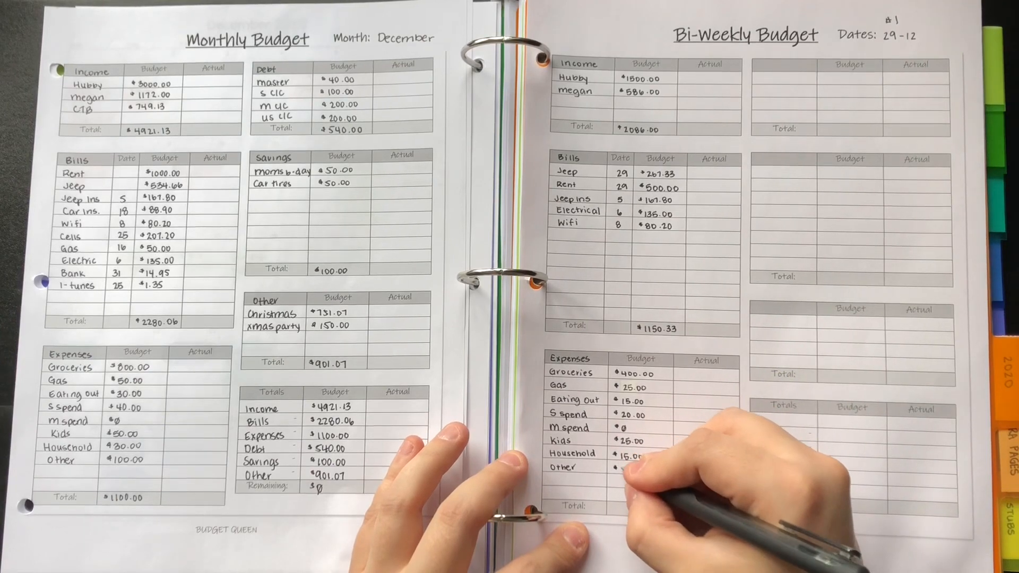
pyautogui.write('50.00')
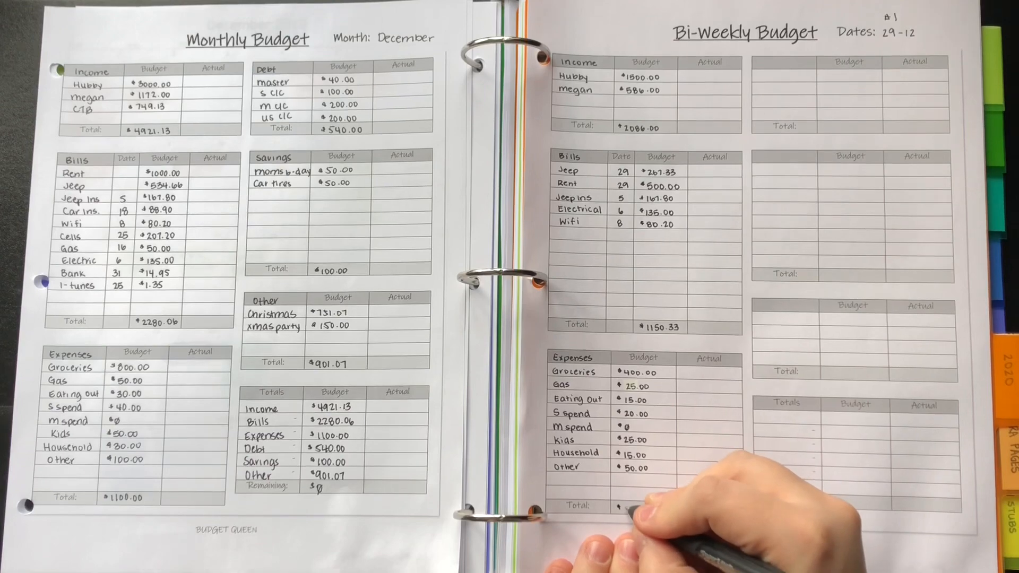
pyautogui.write('665')
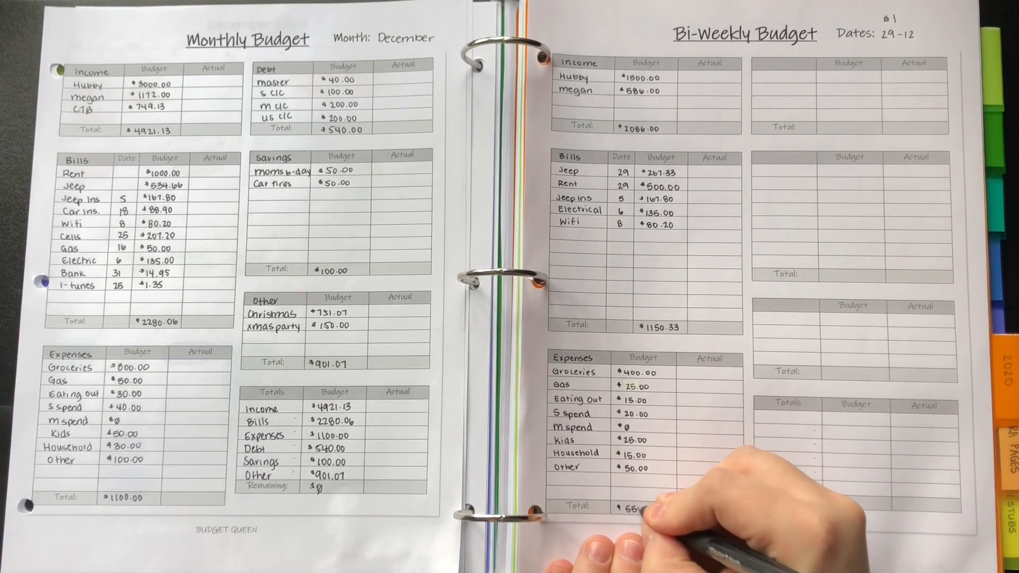
pyautogui.write('660.00')
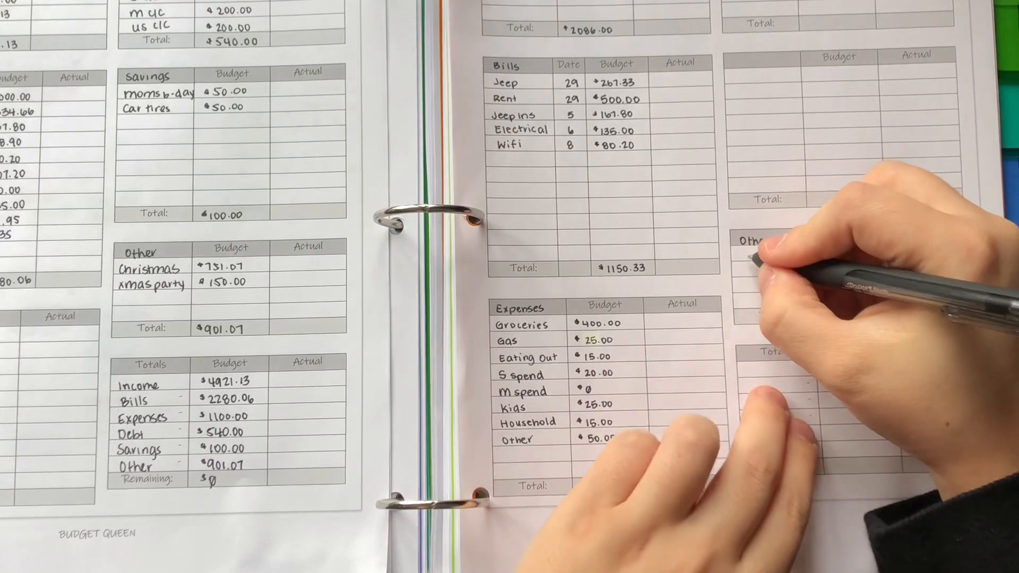
# Write Christmas $235.67 and Xmas party $150.00 in the Other box.
pyautogui.write('Christmas')
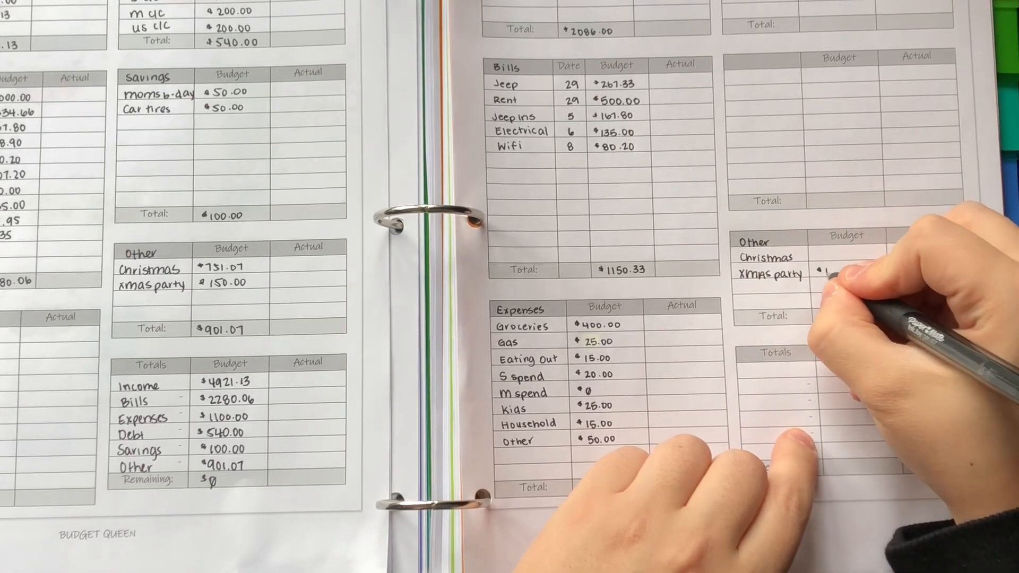
pyautogui.write('150.00')
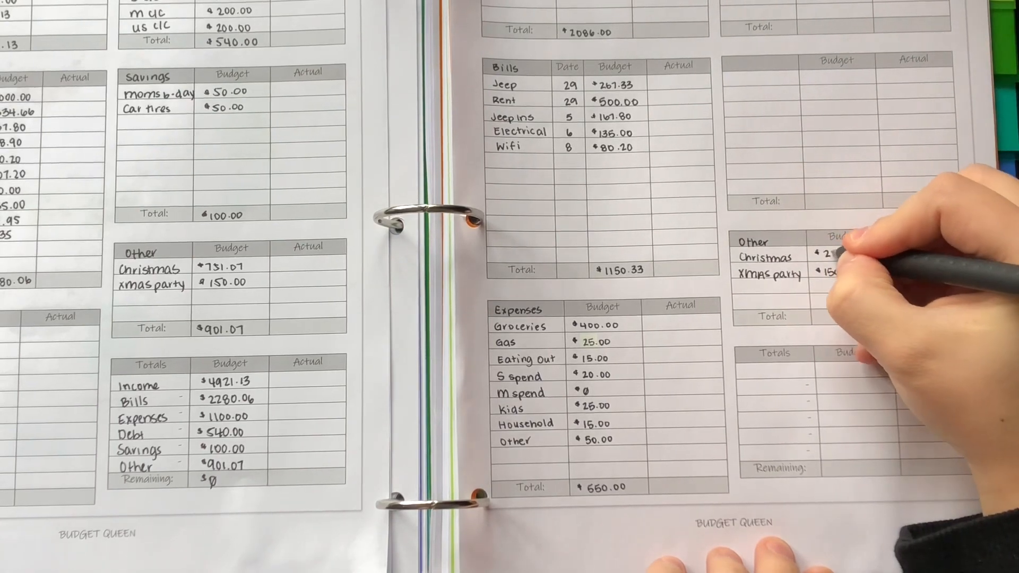
pyautogui.write('235.67')
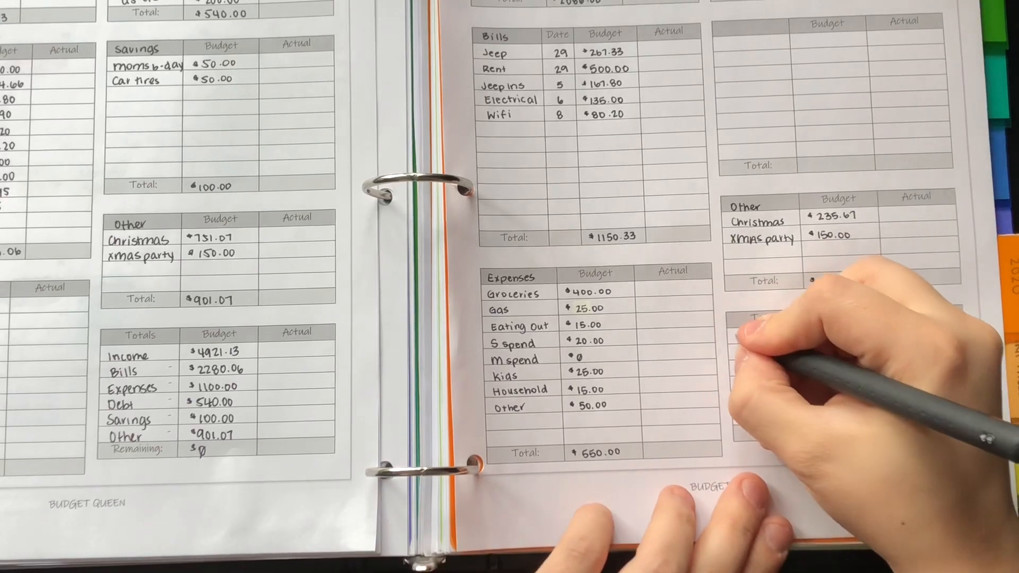
# Total Other at $385.67 and enter the Income, Bills, Expenses and Other amounts in Totals.
pyautogui.write('$39')
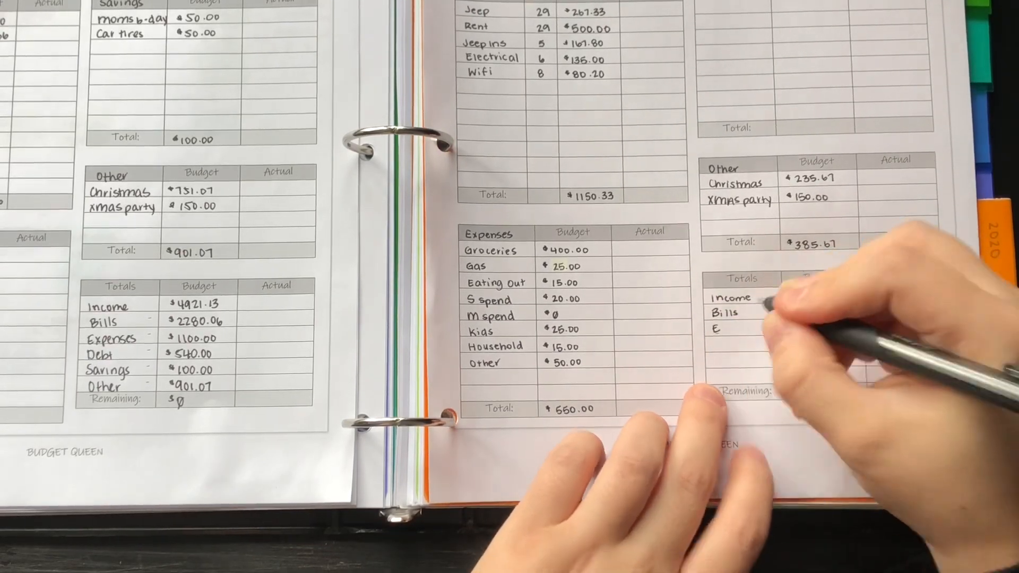
pyautogui.write('Expenses')
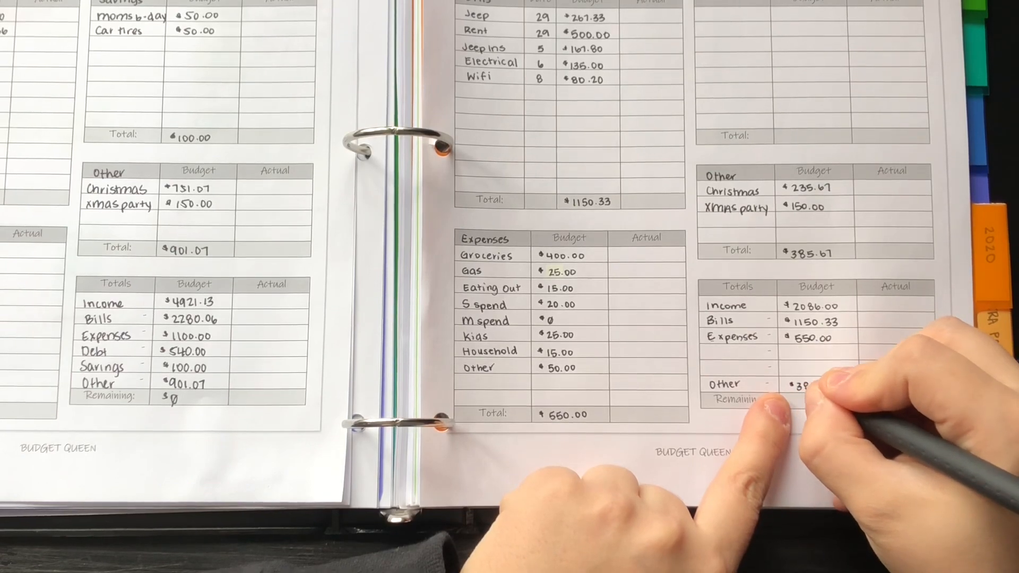
pyautogui.write('385.6')
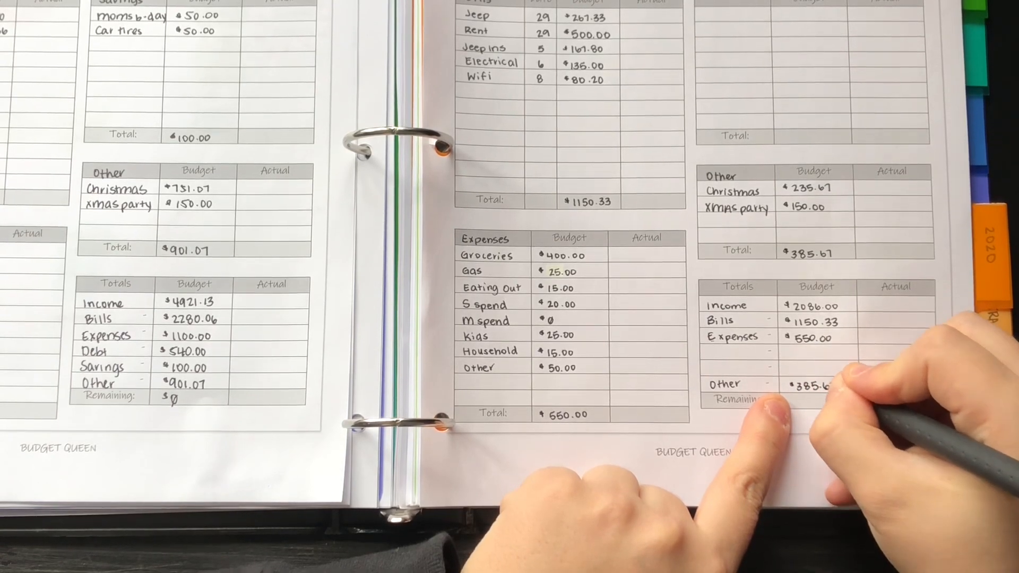